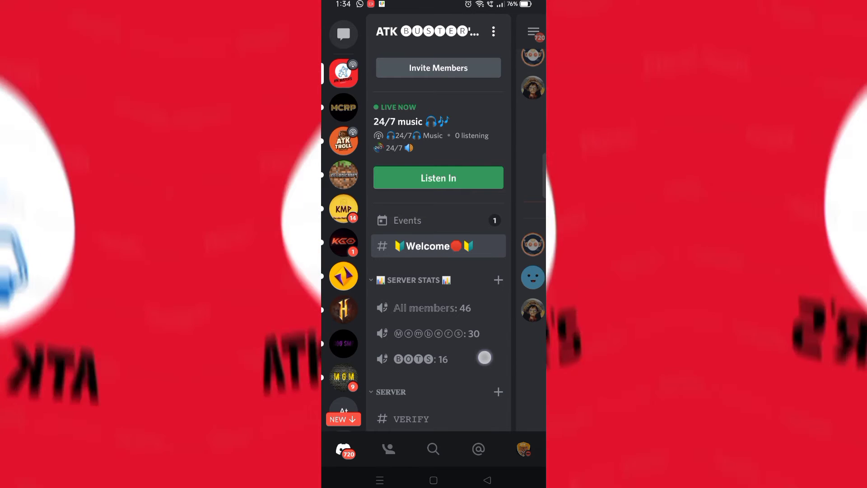
- Open #VERIFY and view the bot's verification message with its ✅ reaction at 1
scroll(down, 3)
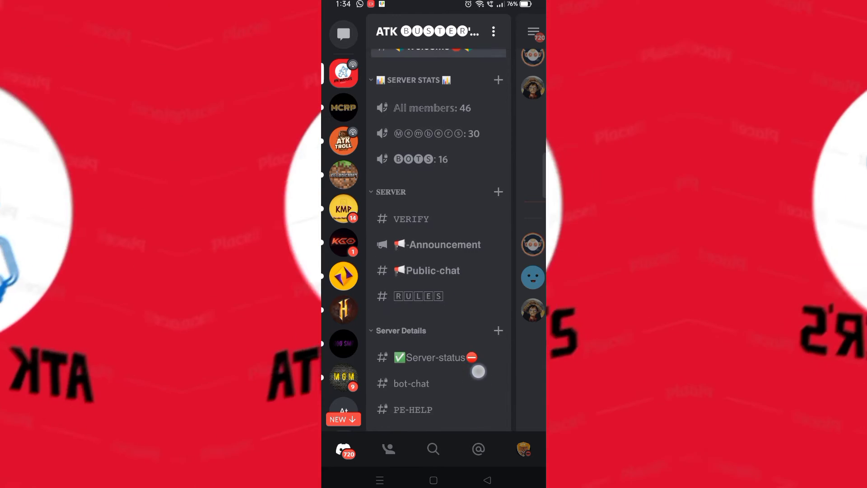
scroll(down, 3)
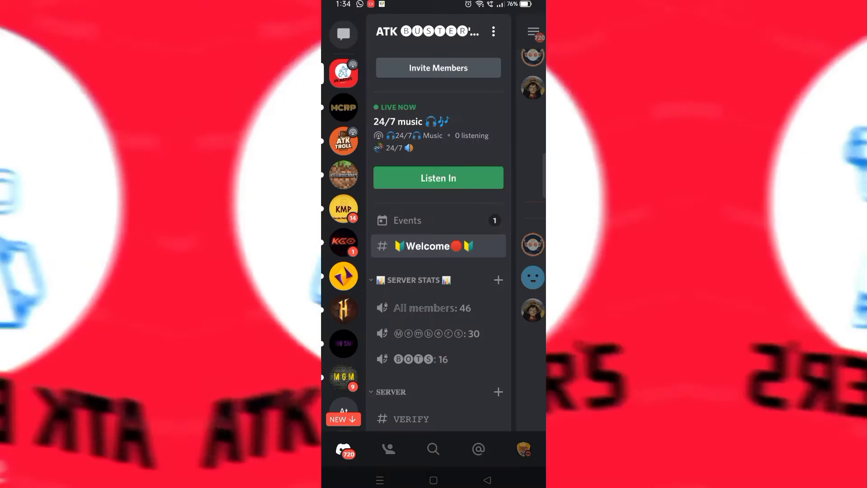
scroll(down, 3)
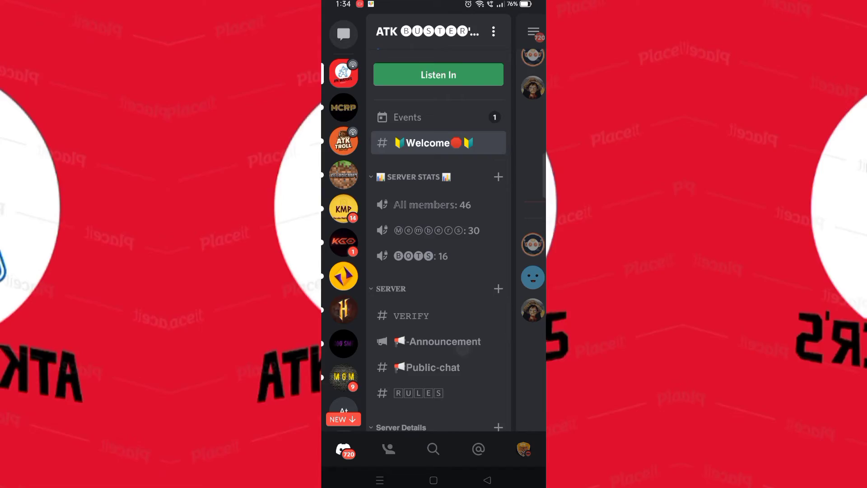
scroll(down, 3)
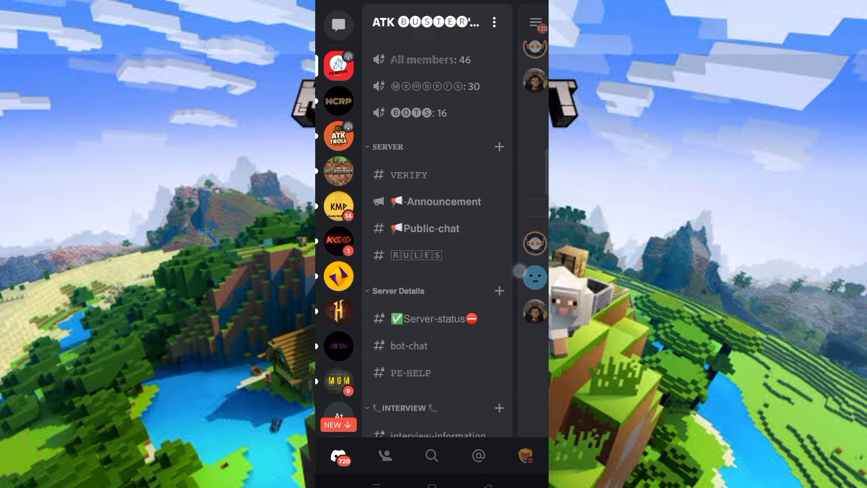
scroll(up, 3)
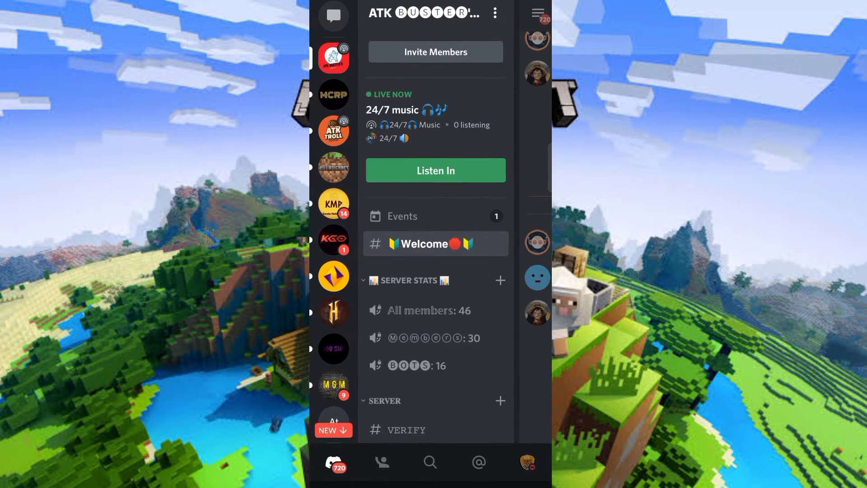
scroll(up, 3)
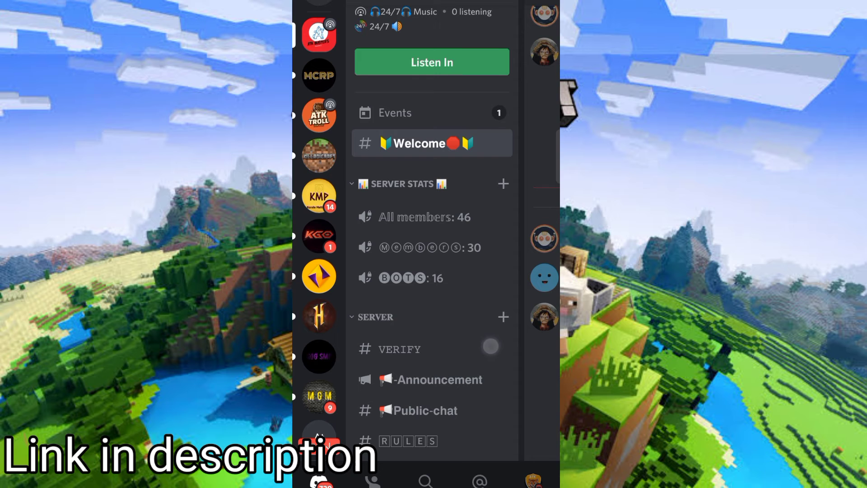
scroll(down, 3)
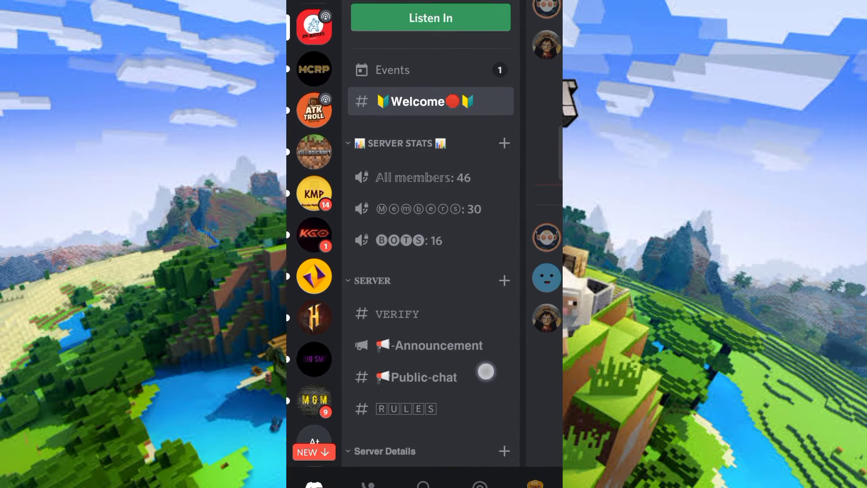
scroll(down, 3)
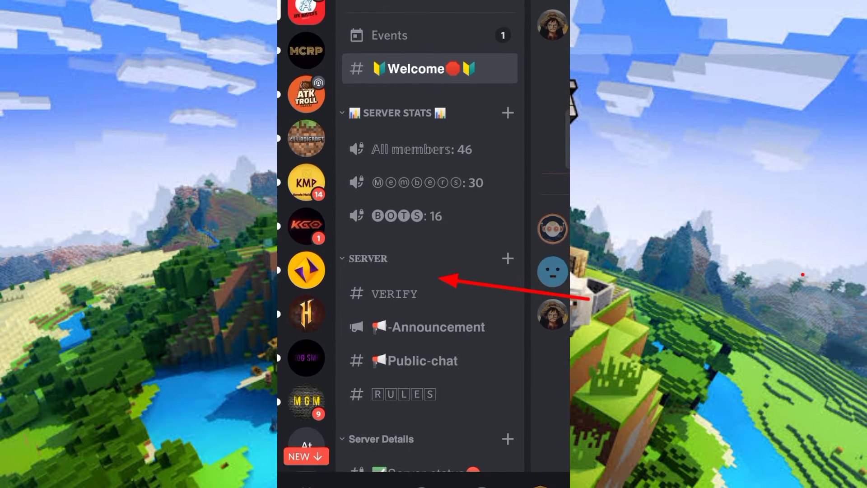
click(395, 293)
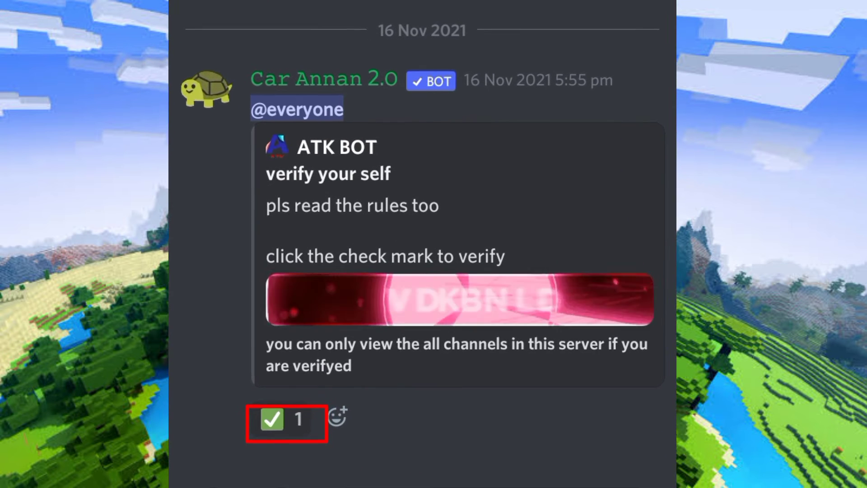
scroll(up, 3)
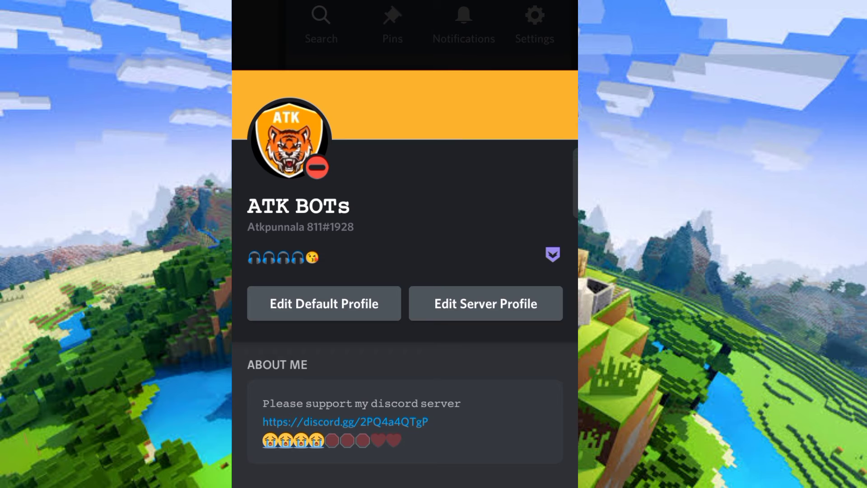
scroll(down, 3)
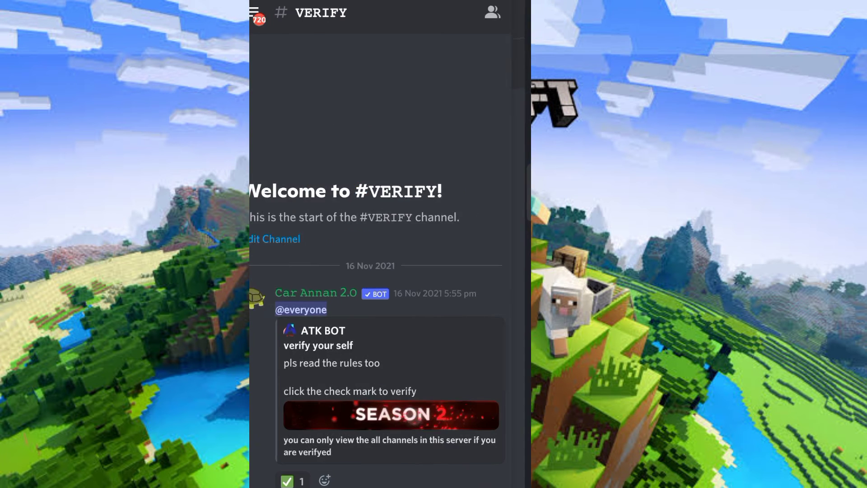
- Return to the server's channel list and open #PE-HELP
click(253, 12)
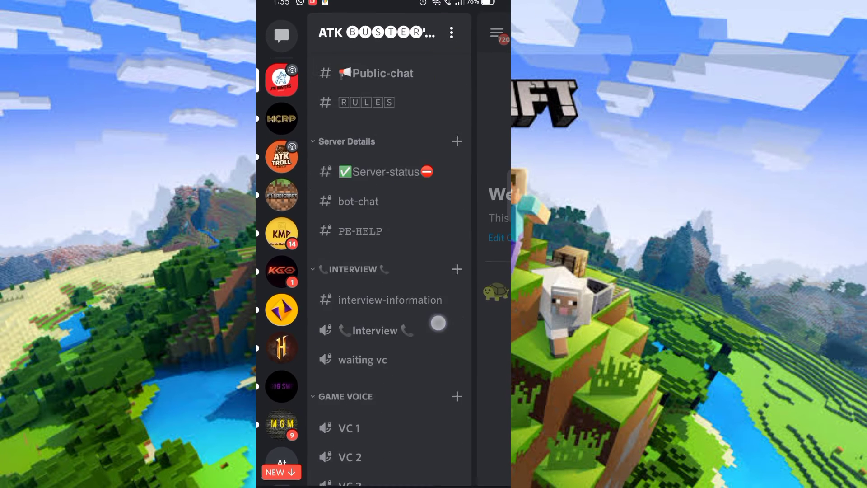
scroll(down, 3)
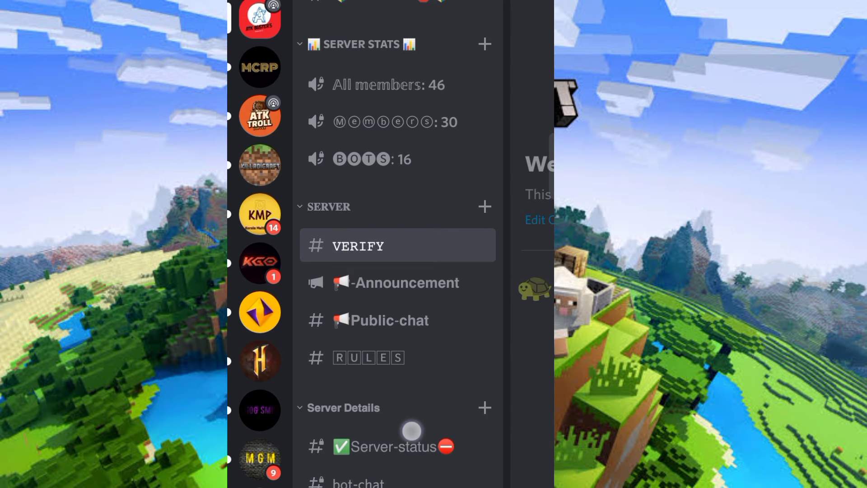
scroll(down, 3)
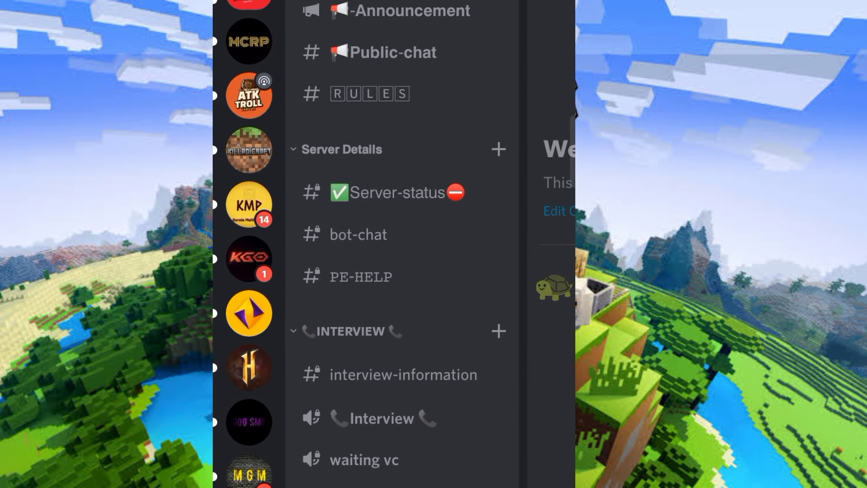
click(360, 276)
text(/)
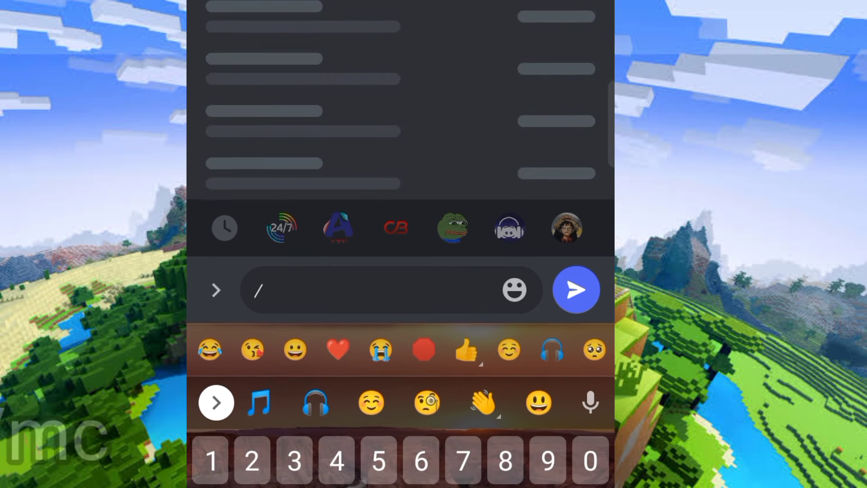
- Run the /mc 'Whitelist form' command so the ATK bot posts the form link
text(mc)
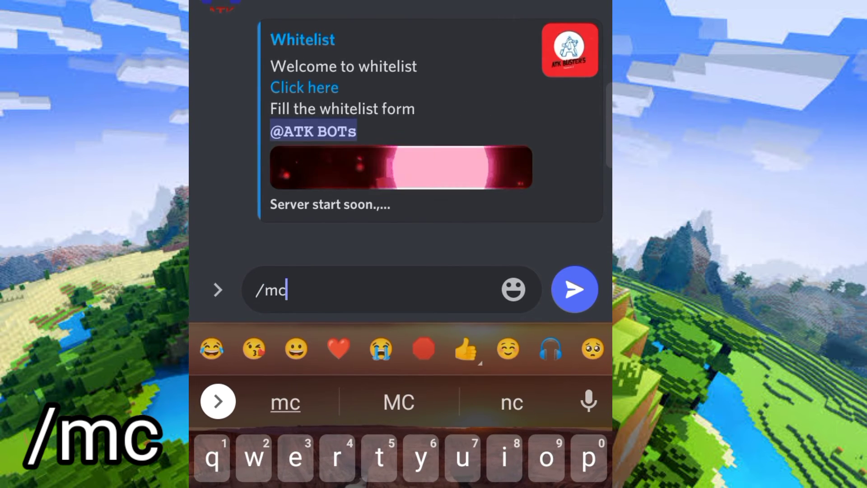
key(Backspace)
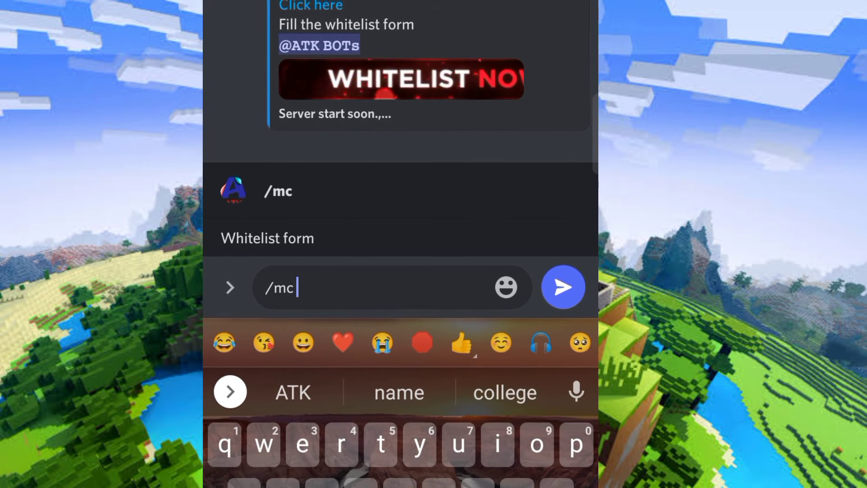
click(563, 286)
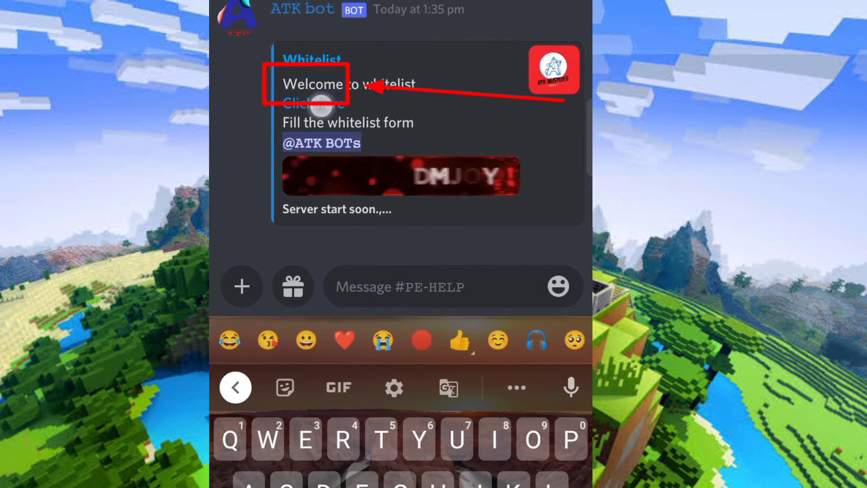
- Follow the embed's 'Click here' link and confirm, opening the ATK Buster's Season 2 form
click(313, 103)
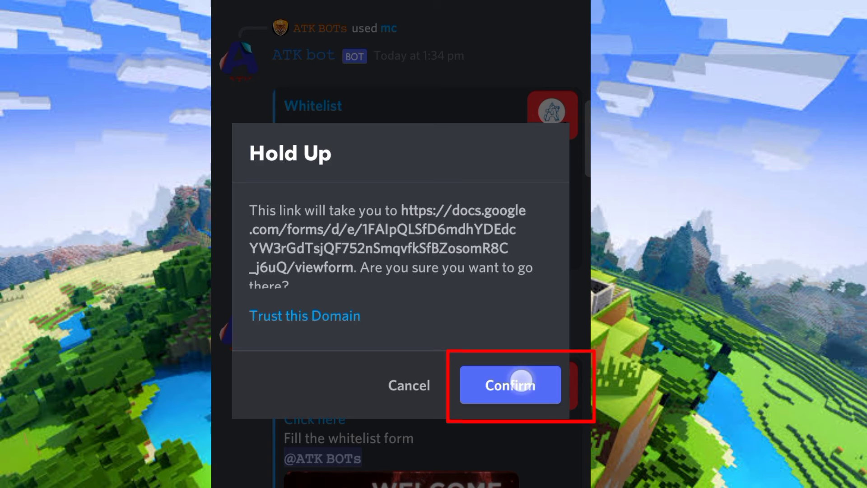
click(510, 384)
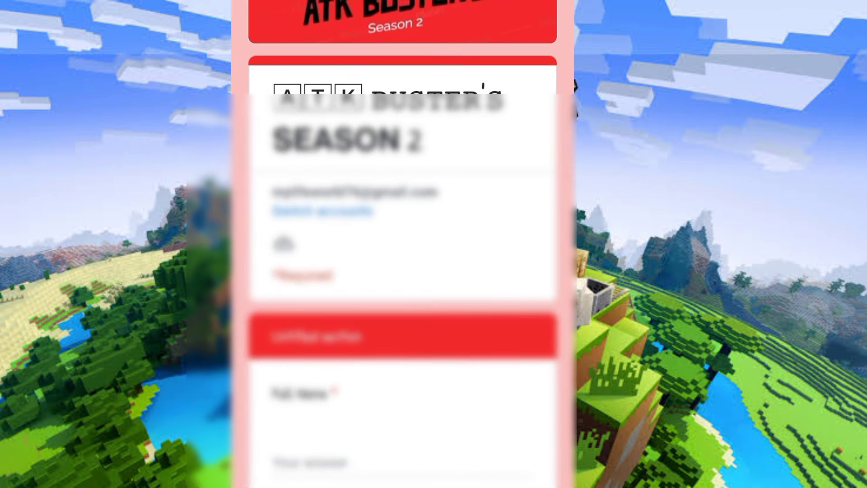
- Scroll the form past Aternos name, age and rules to the Yes/No rules question
scroll(down, 3)
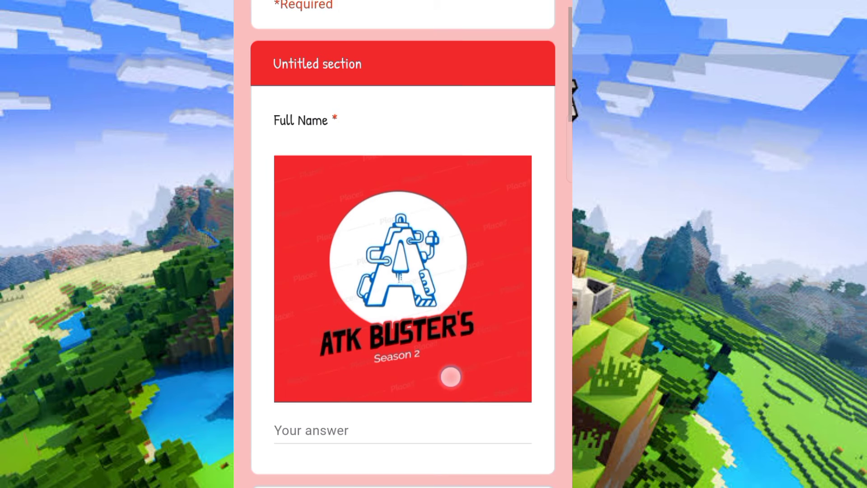
scroll(down, 3)
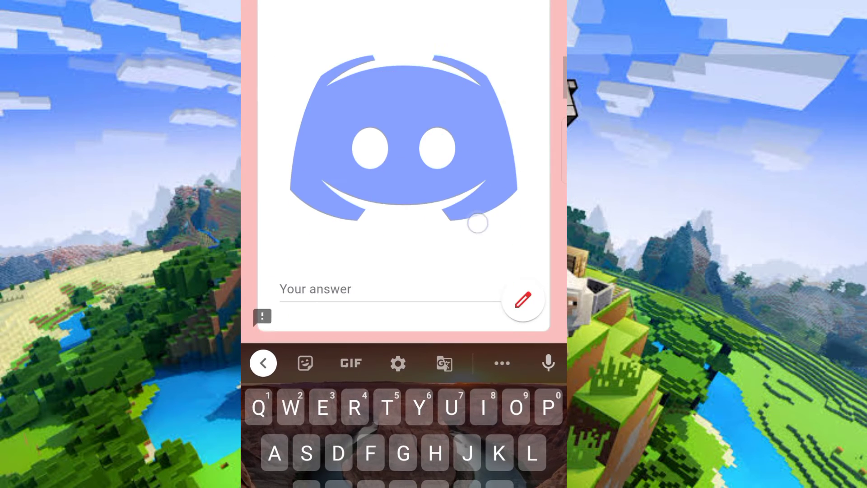
scroll(down, 3)
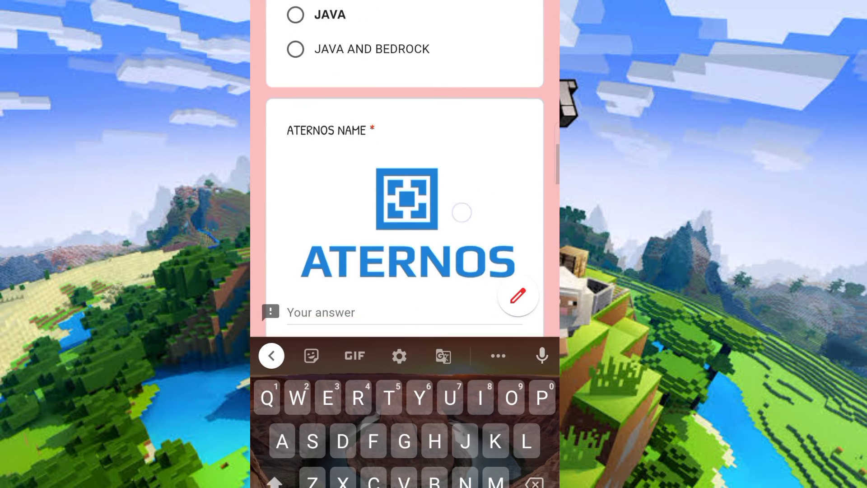
scroll(down, 3)
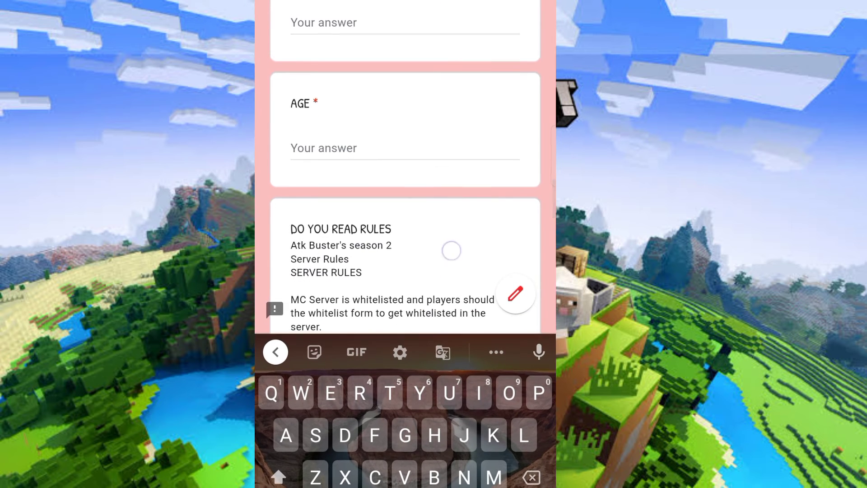
scroll(down, 3)
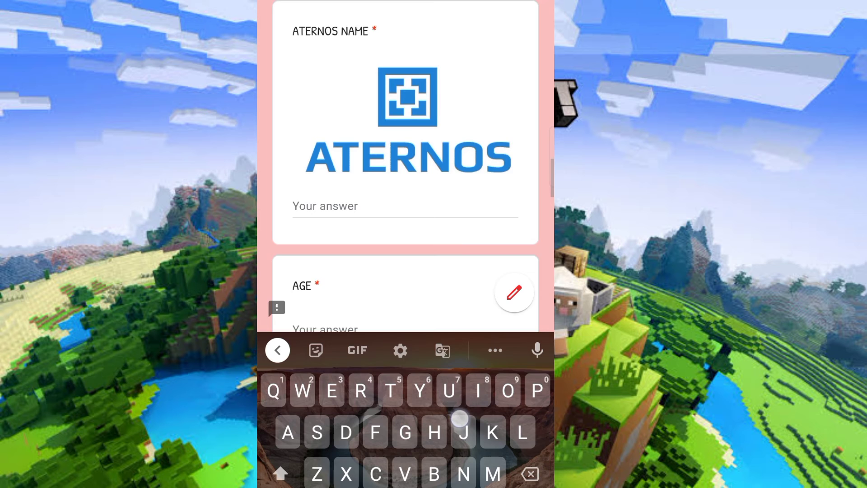
scroll(down, 3)
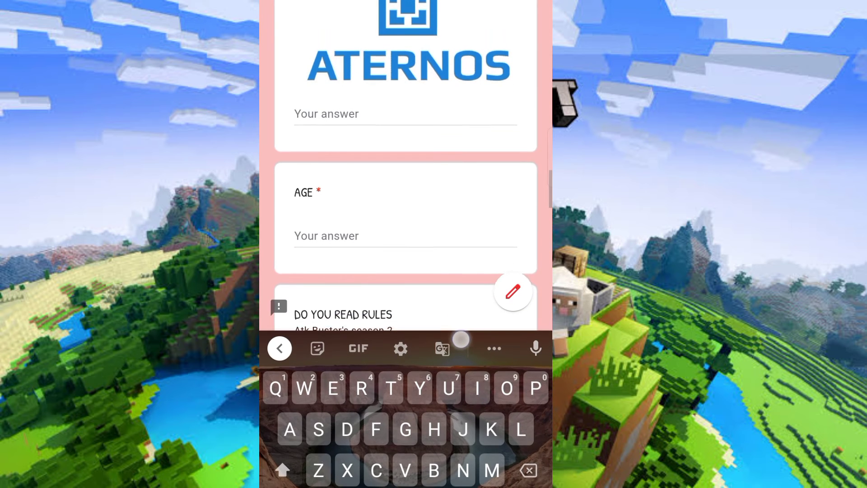
scroll(down, 3)
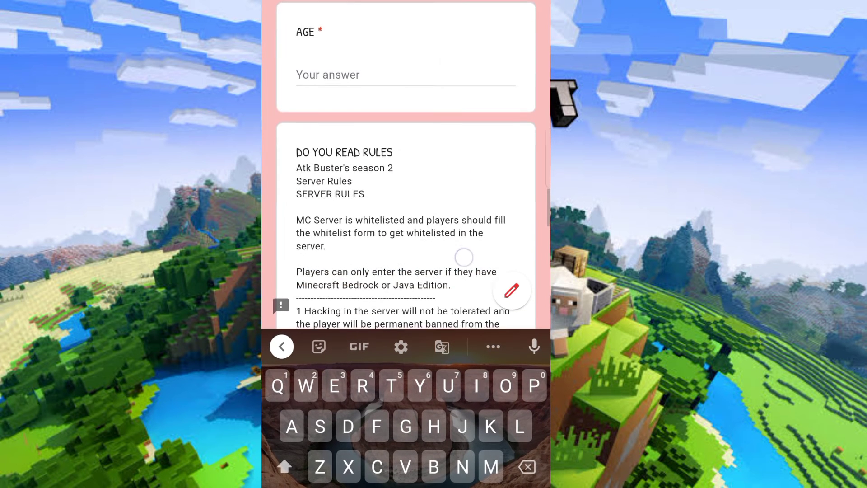
scroll(down, 3)
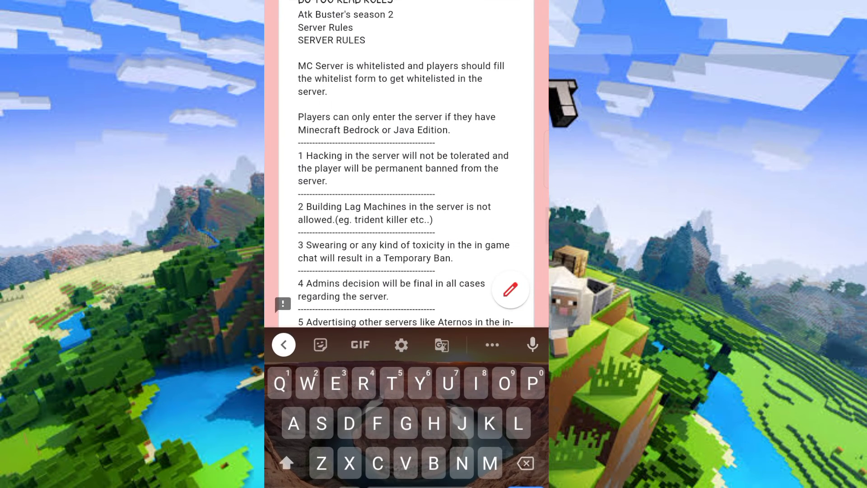
scroll(up, 3)
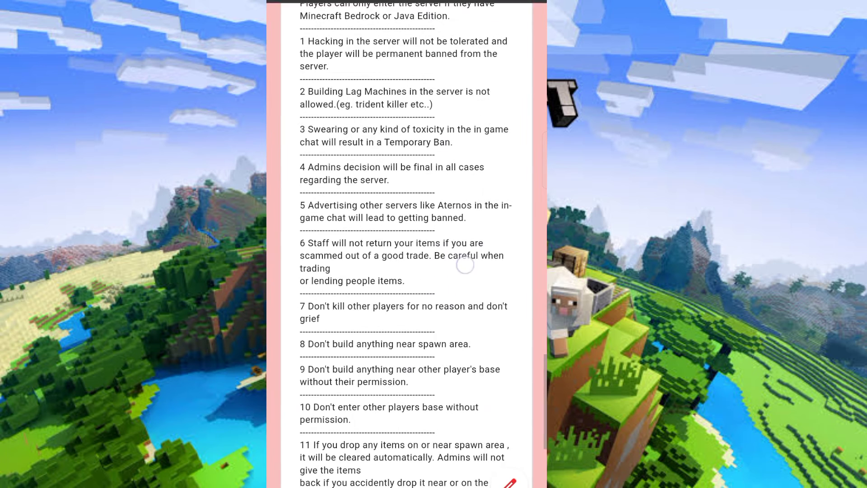
scroll(down, 3)
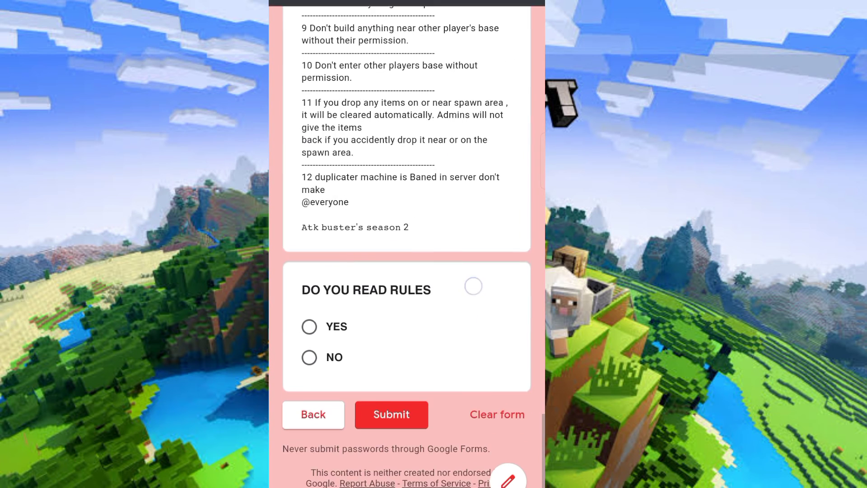
scroll(down, 3)
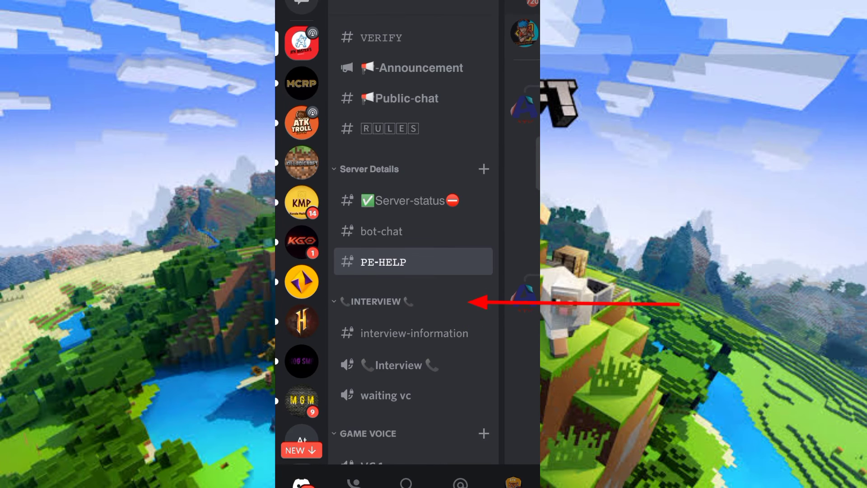
- Read the #interview-information channel
scroll(down, 3)
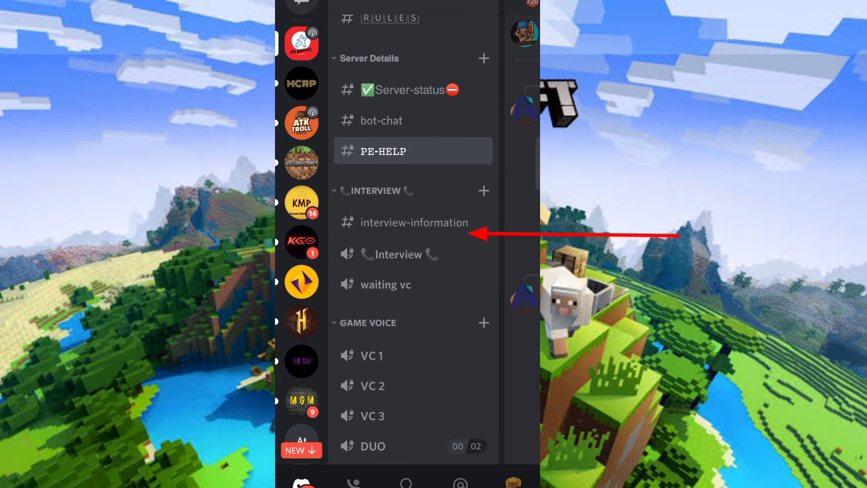
click(414, 222)
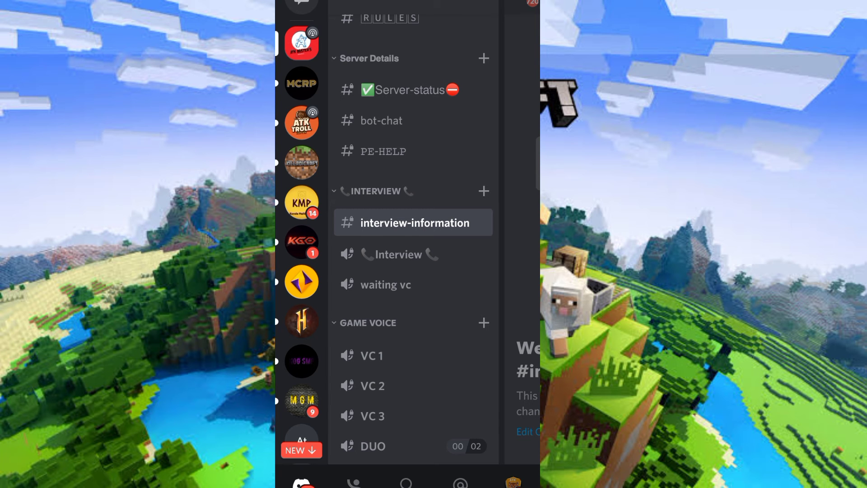
scroll(up, 3)
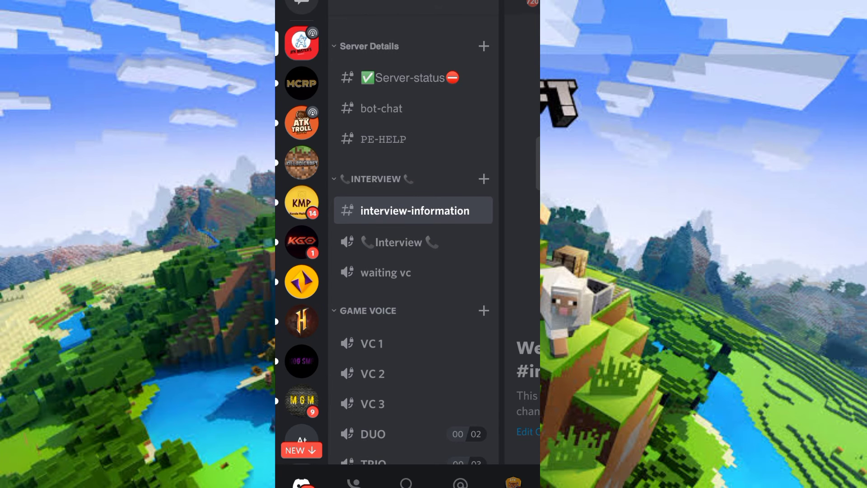
- Check the Interview voice channel's settings, then join the waiting vc voice channel
click(386, 272)
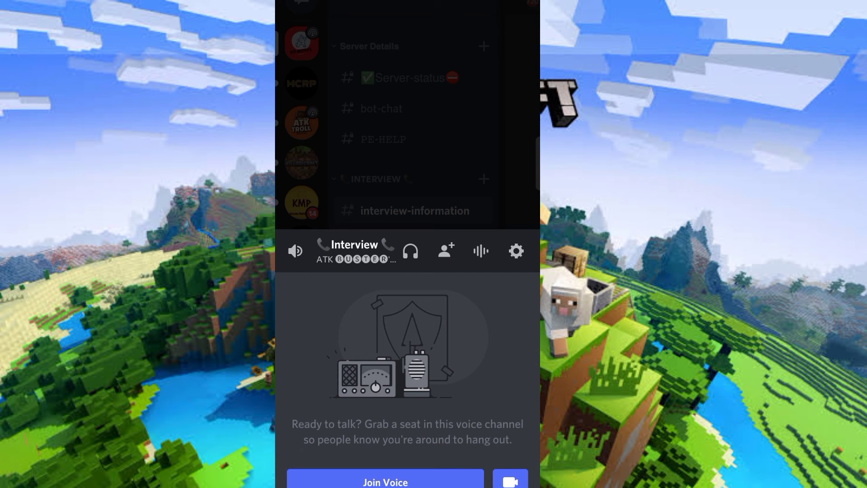
click(516, 251)
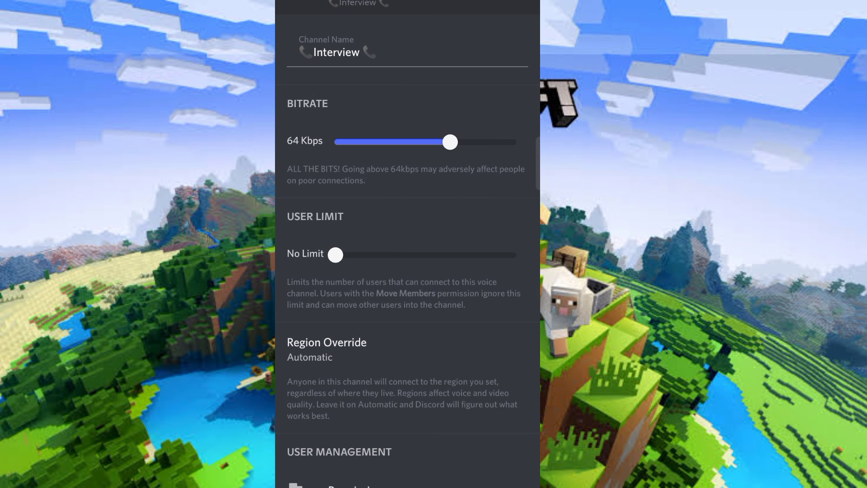
scroll(down, 3)
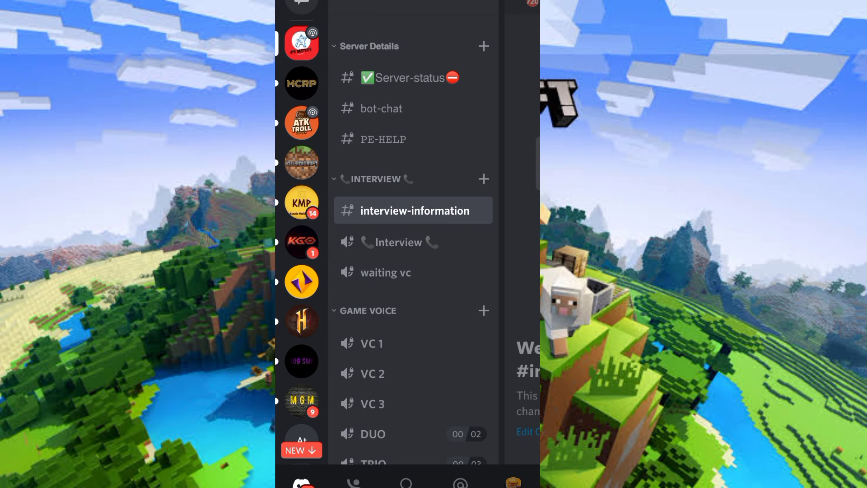
click(385, 271)
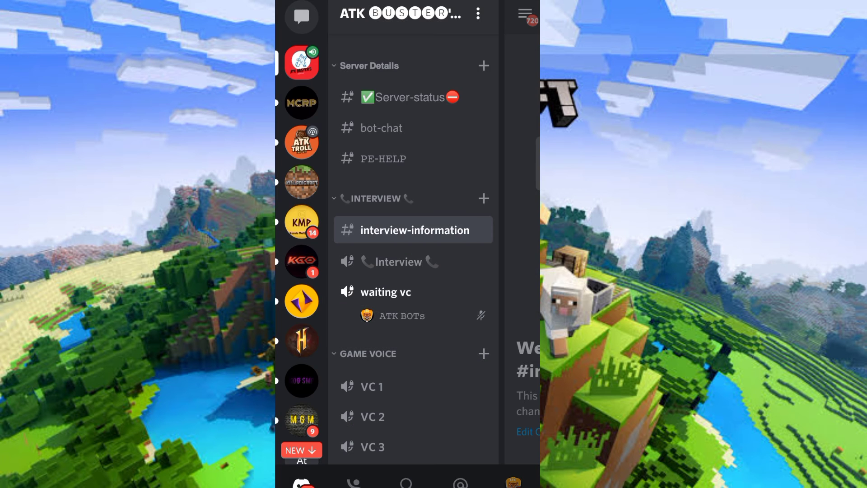
- Dismiss the Interview voice panel and open the Whitelist-accepted channel under WHITELIST
click(397, 261)
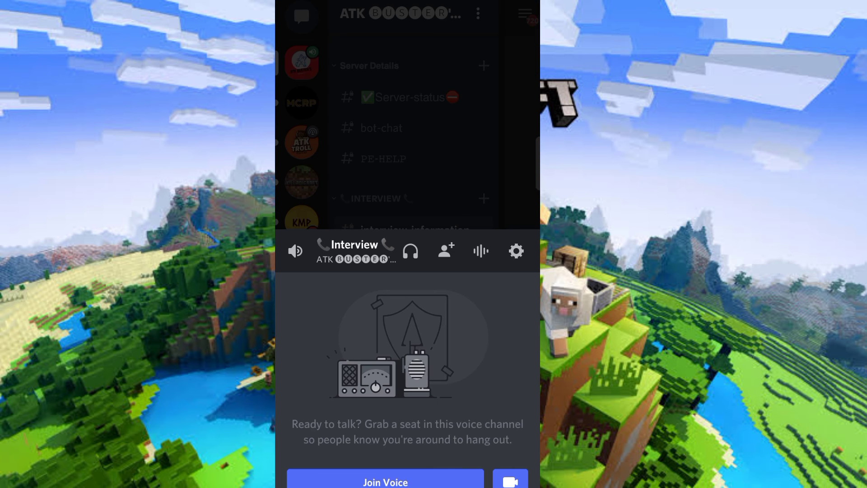
click(296, 251)
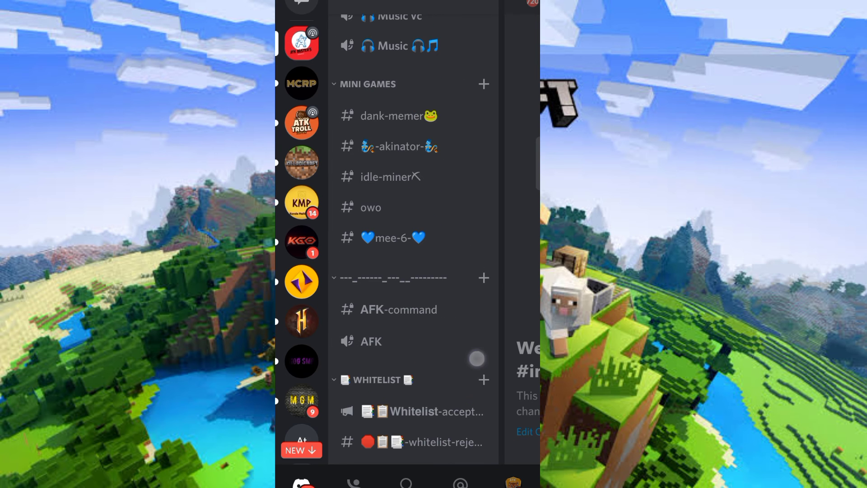
click(419, 412)
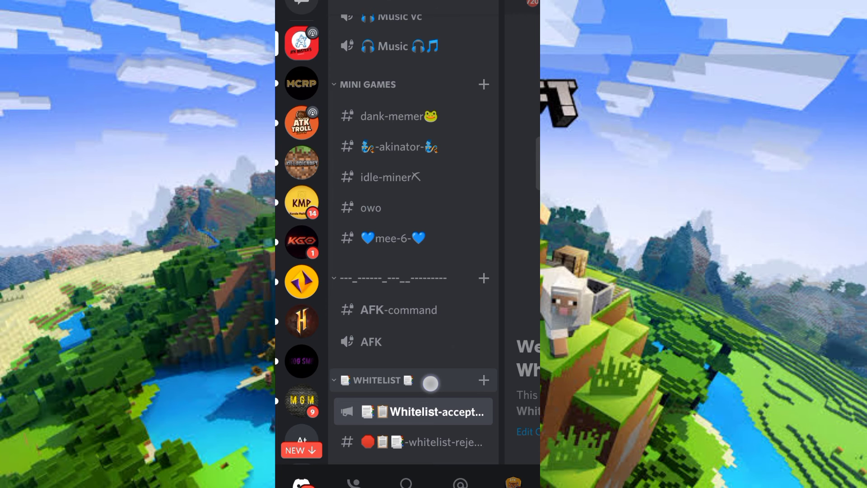
scroll(up, 3)
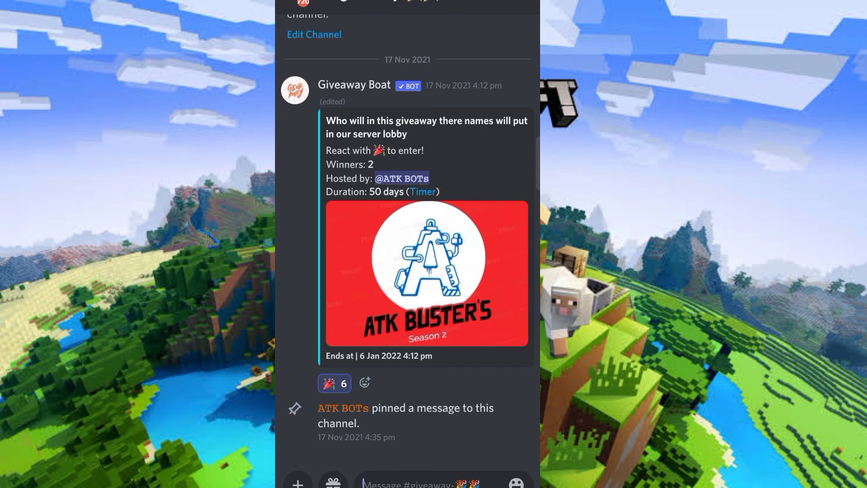
- Try the Giveaway Boat post's giveaway link, then cancel the Hold Up warning
click(427, 192)
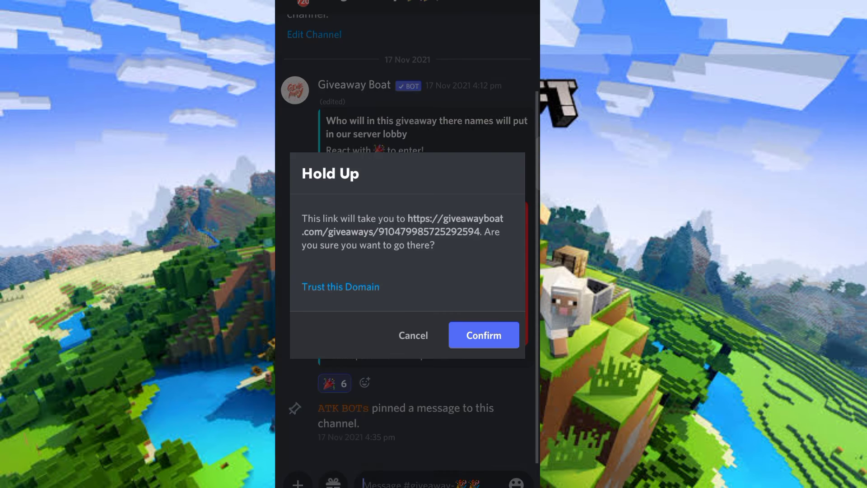
click(482, 335)
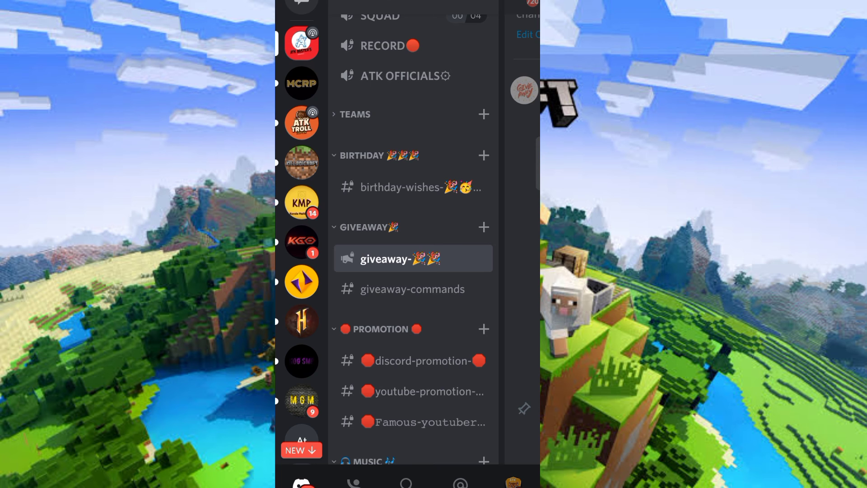
- Scroll up to the SERVER category and open #RULES
scroll(down, 3)
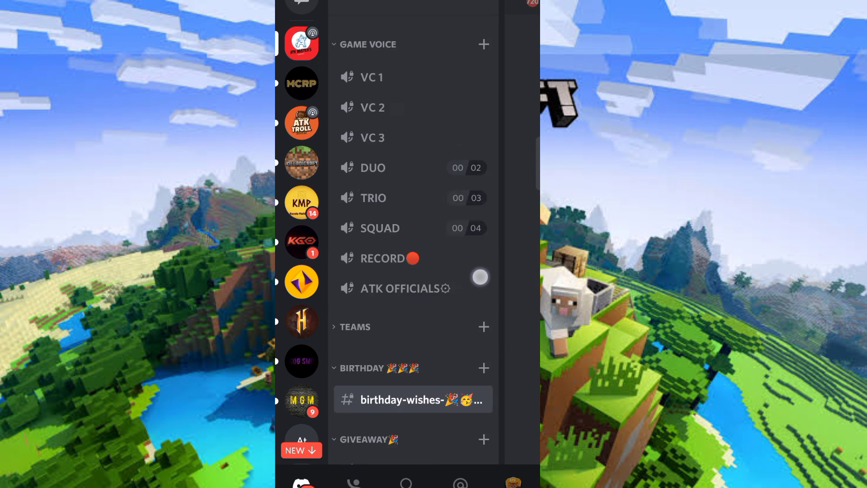
scroll(up, 3)
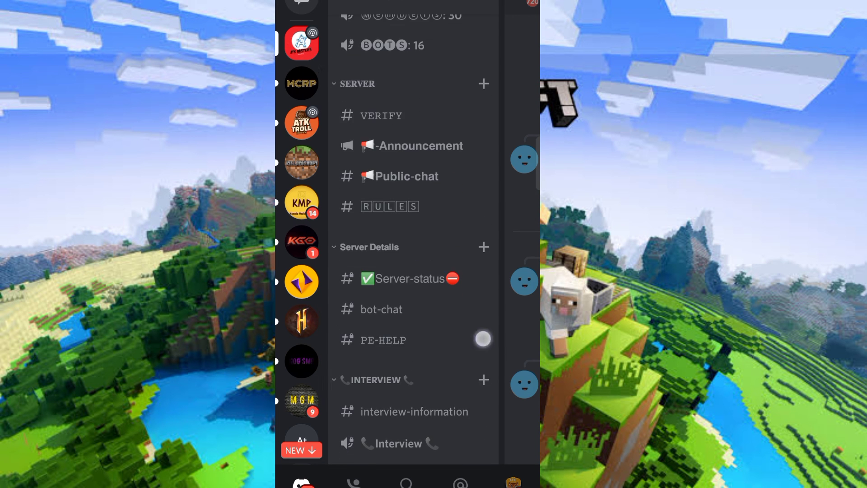
click(391, 206)
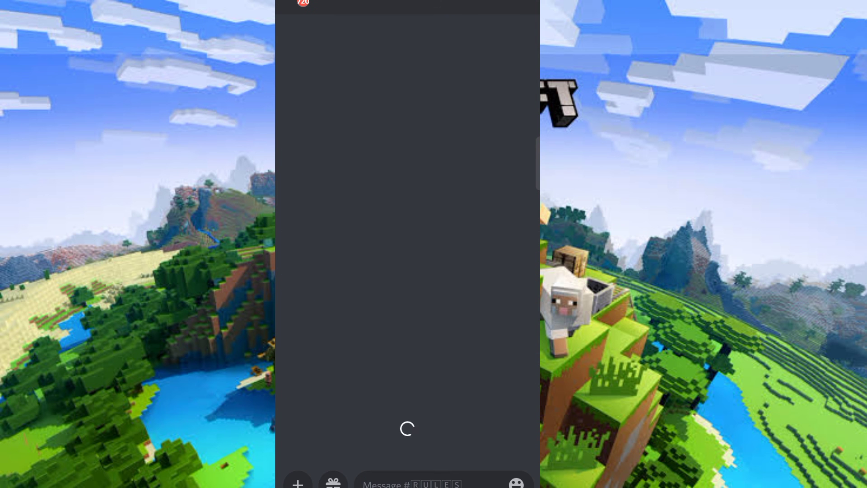